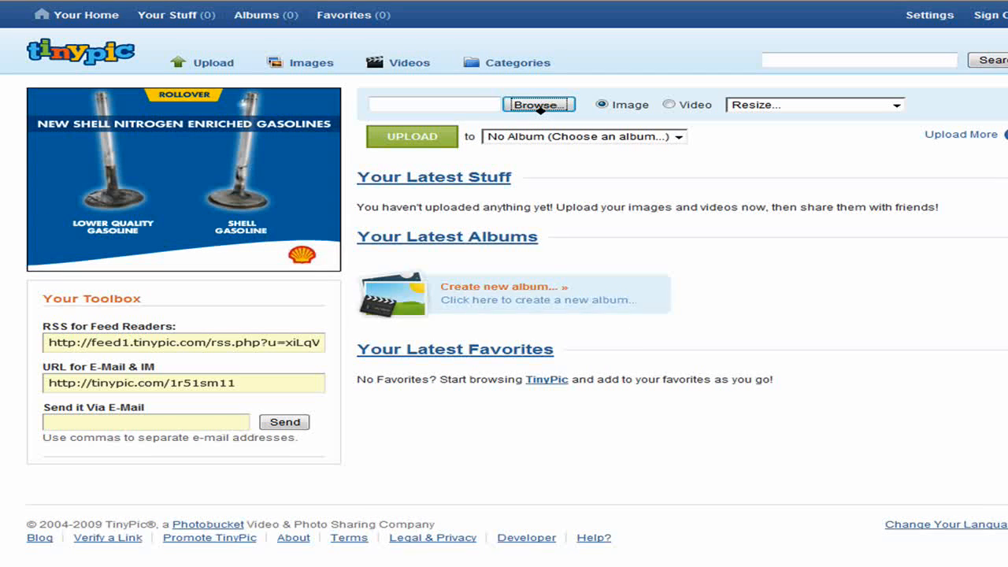
# - Browse the Pictures folder and initially choose the photo of the child
pyautogui.click(539, 104)
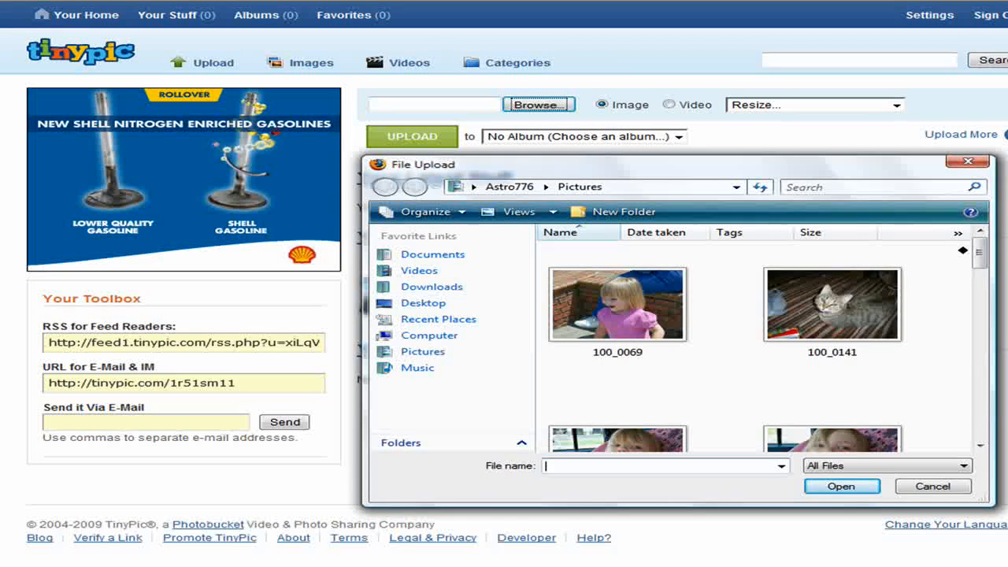
pyautogui.scroll(-3)
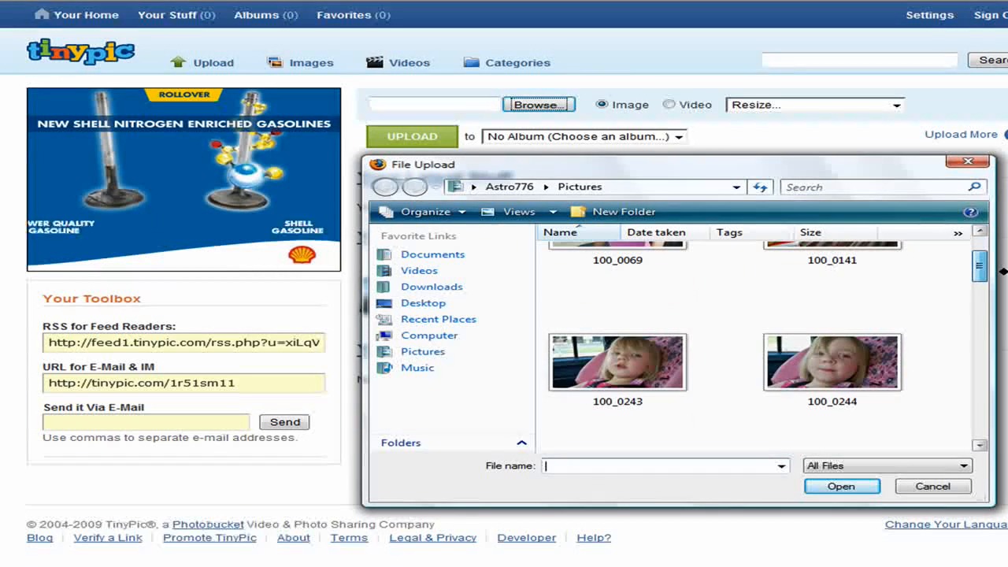
pyautogui.click(618, 360)
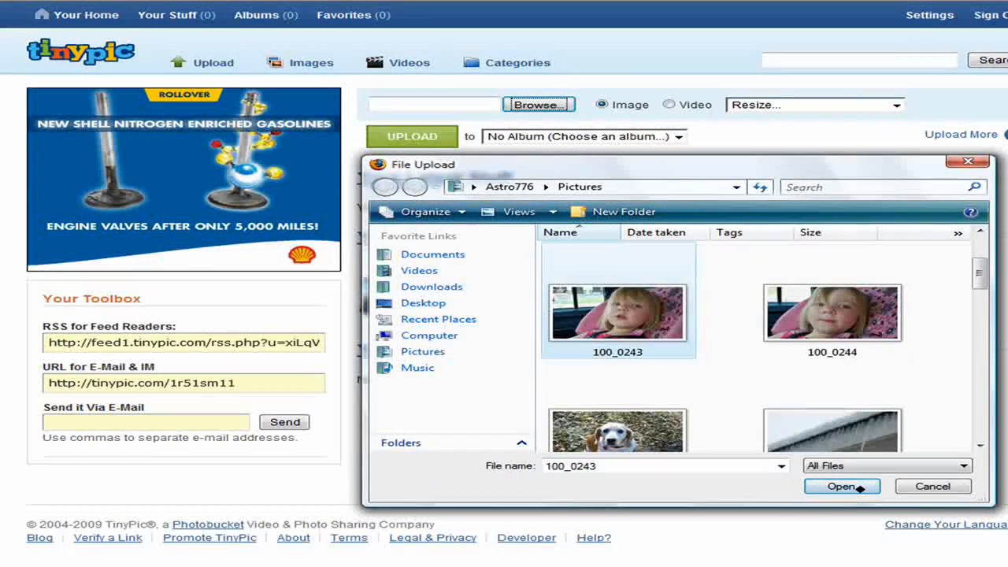
pyautogui.click(841, 486)
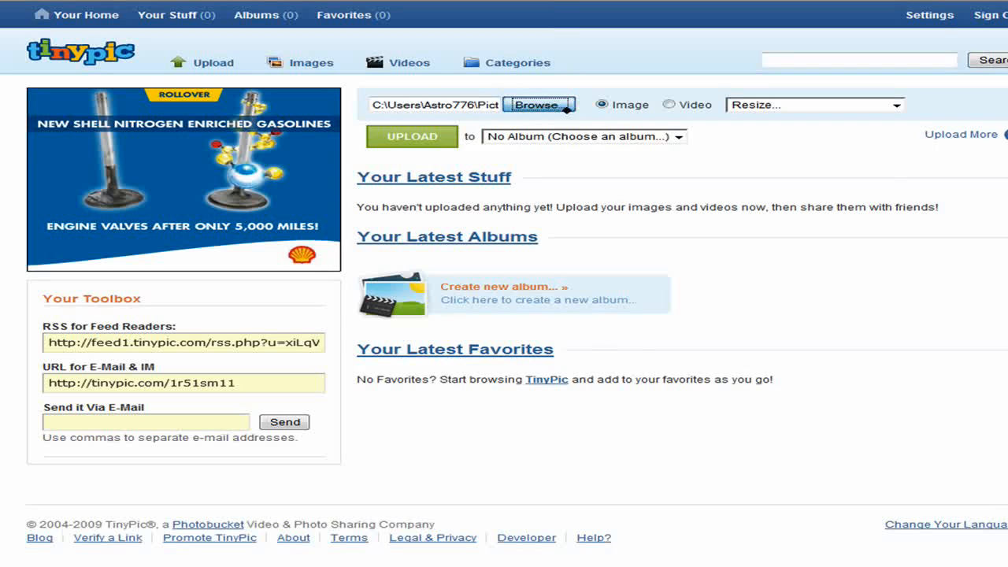
# - Re-browse Pictures and choose the snowy sunset photo instead
pyautogui.click(538, 104)
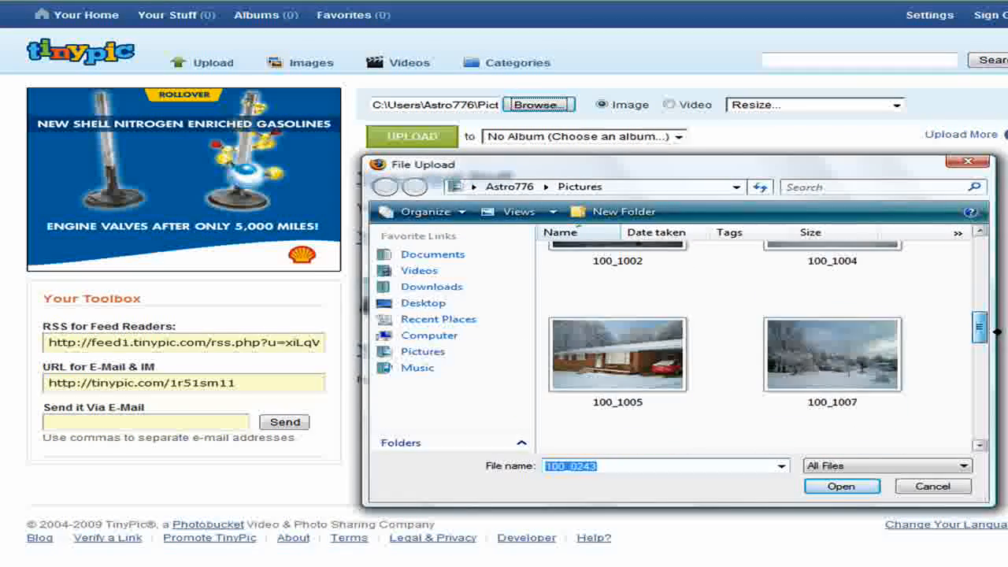
pyautogui.scroll(-3)
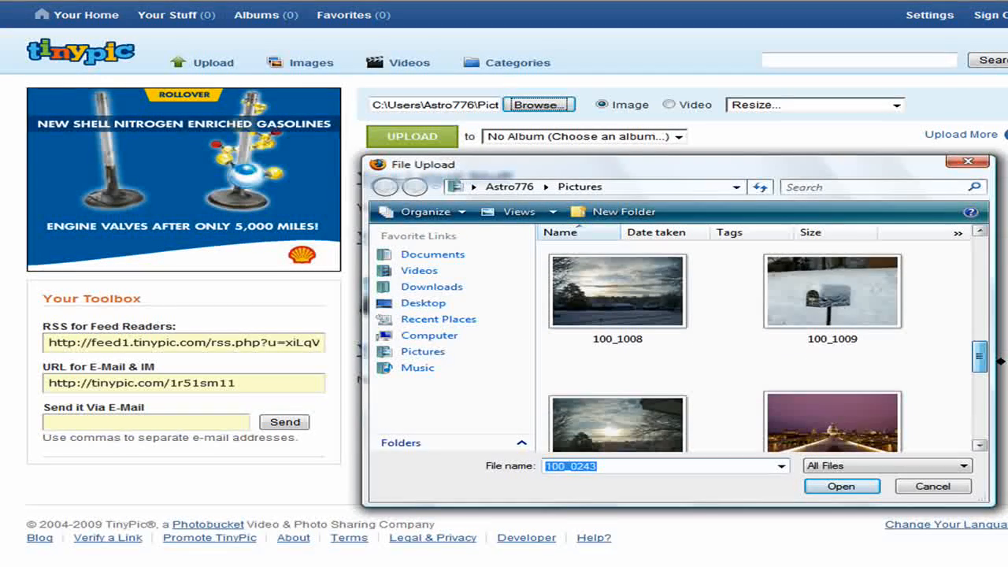
pyautogui.click(932, 485)
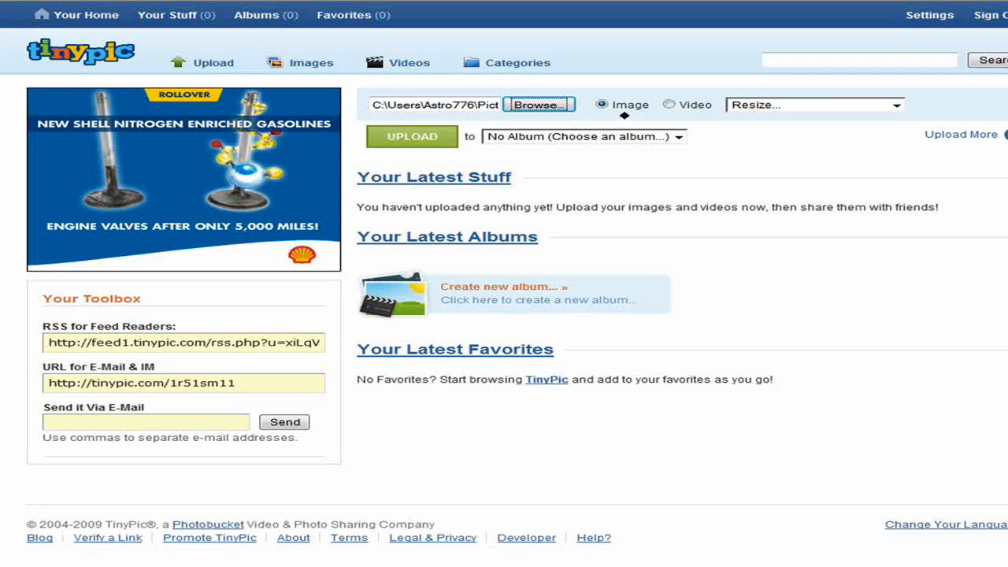
# - Set the upload to resize for a 17" screen (1024x768)
pyautogui.click(816, 104)
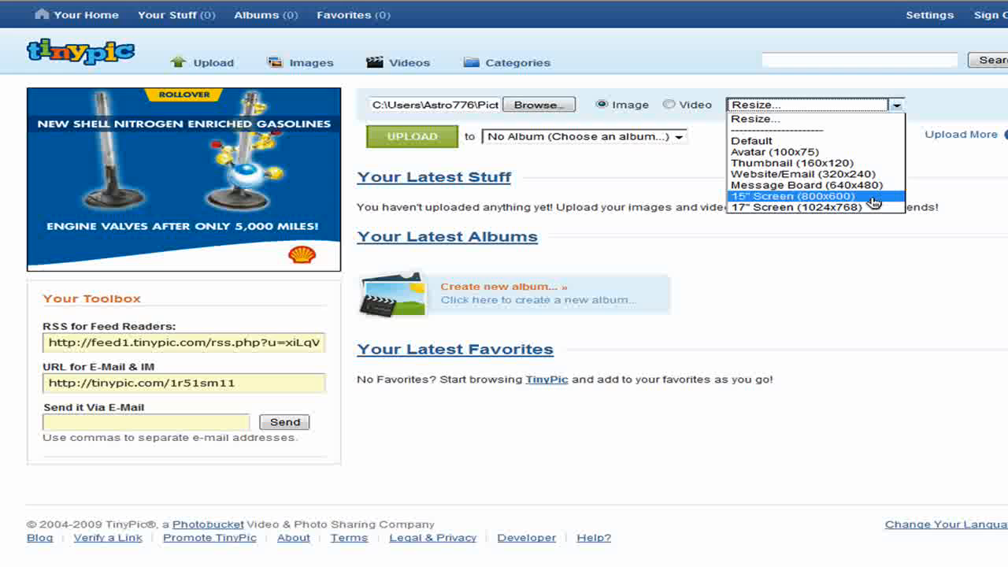
pyautogui.click(797, 208)
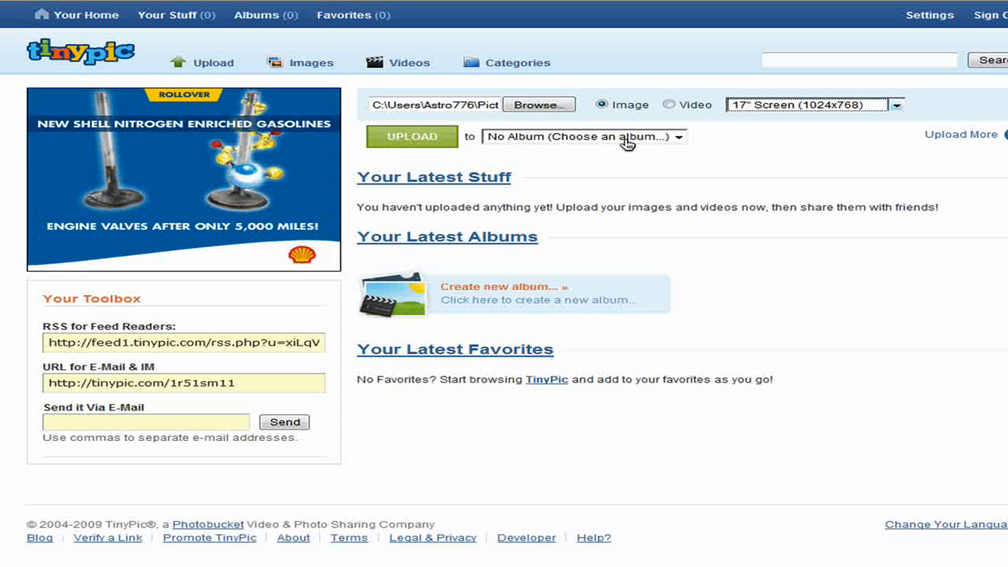
# - Create a new album named 'HD Snow Picture' and start the upload
pyautogui.click(586, 135)
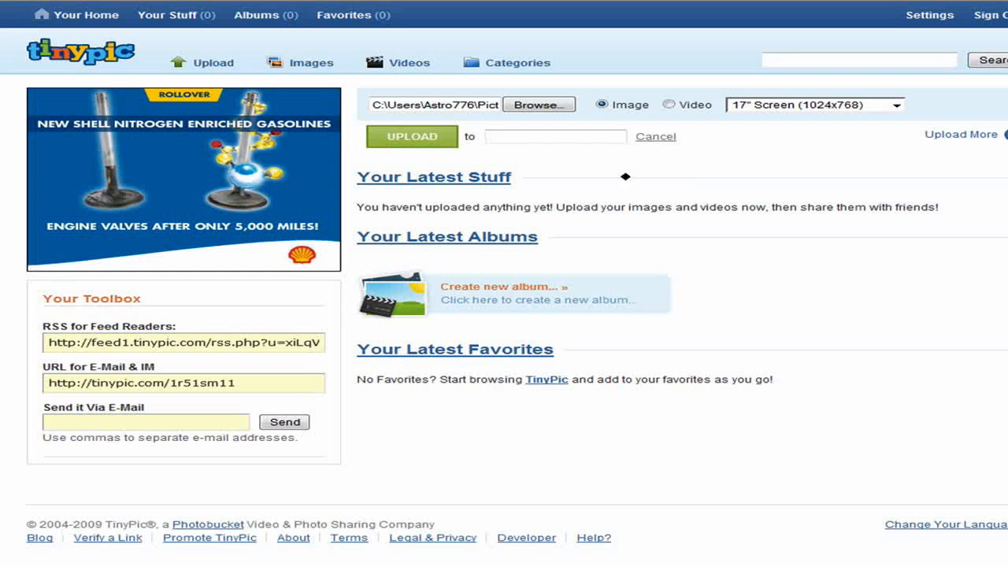
pyautogui.click(555, 135)
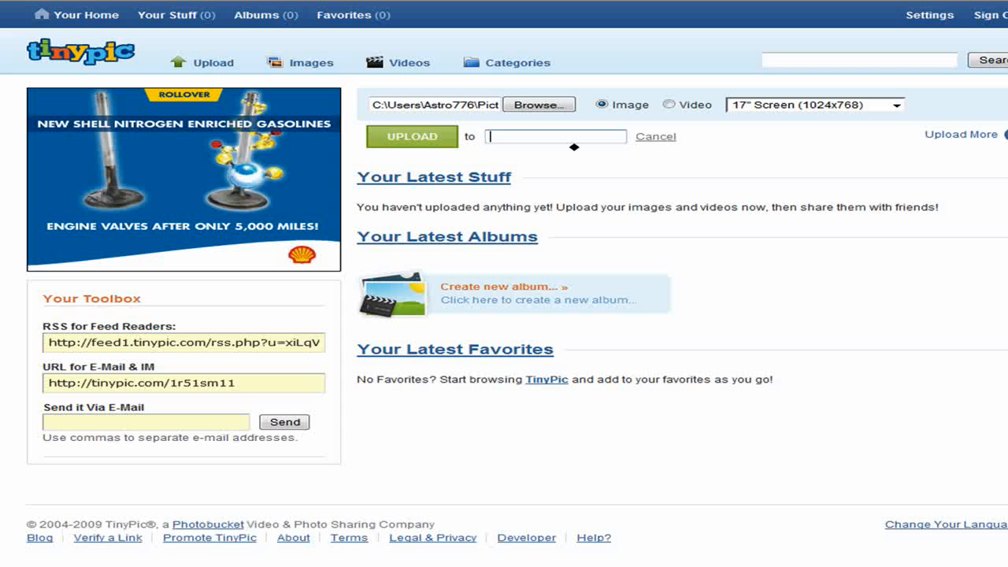
pyautogui.write('HD')
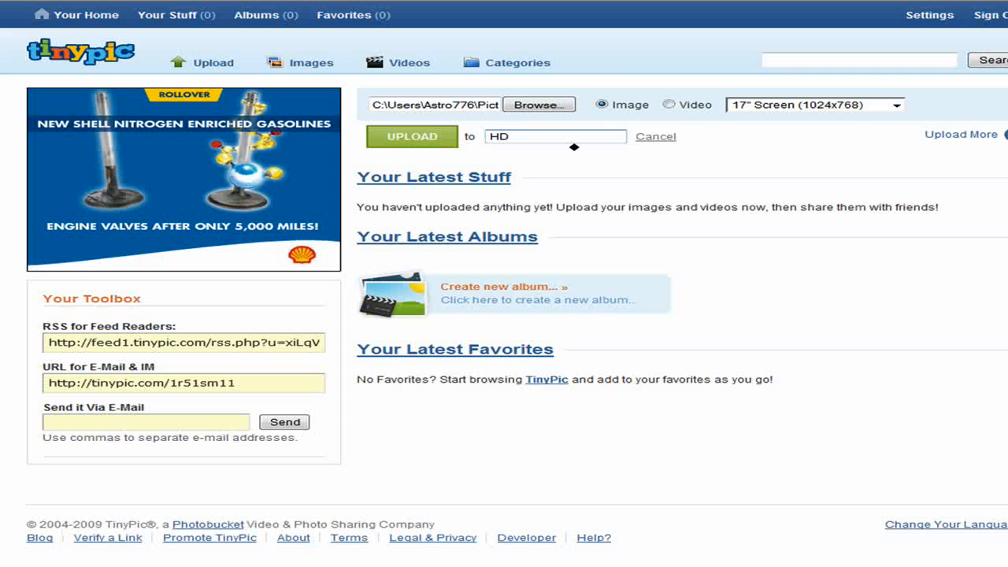
pyautogui.write('Snow')
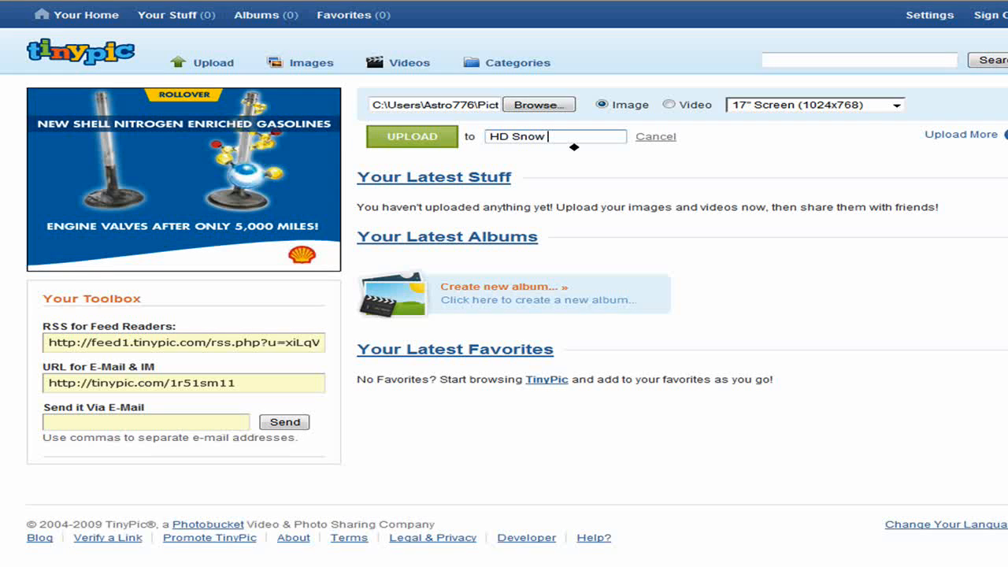
pyautogui.write('Picture')
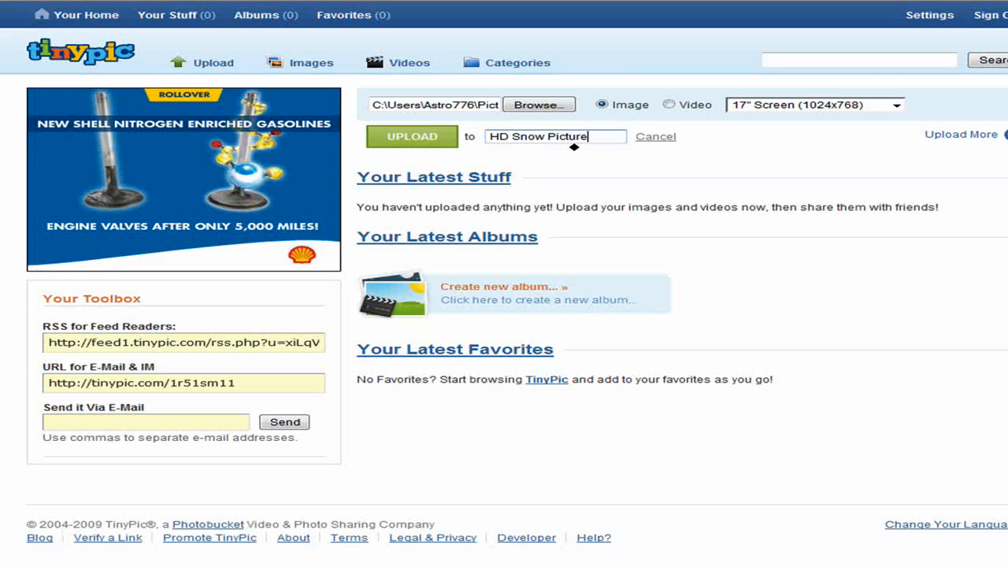
pyautogui.click(411, 135)
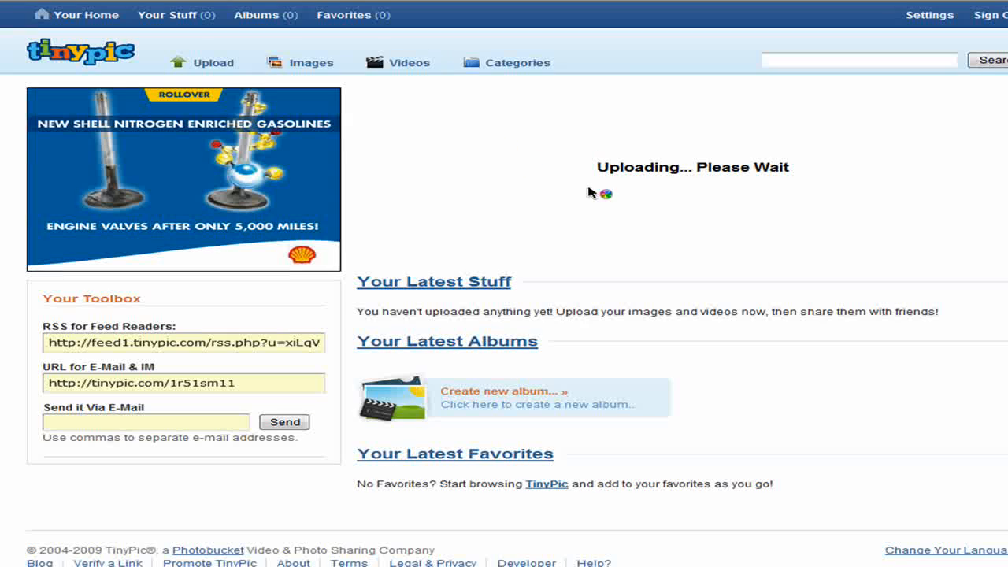
pyautogui.moveTo(622, 219)
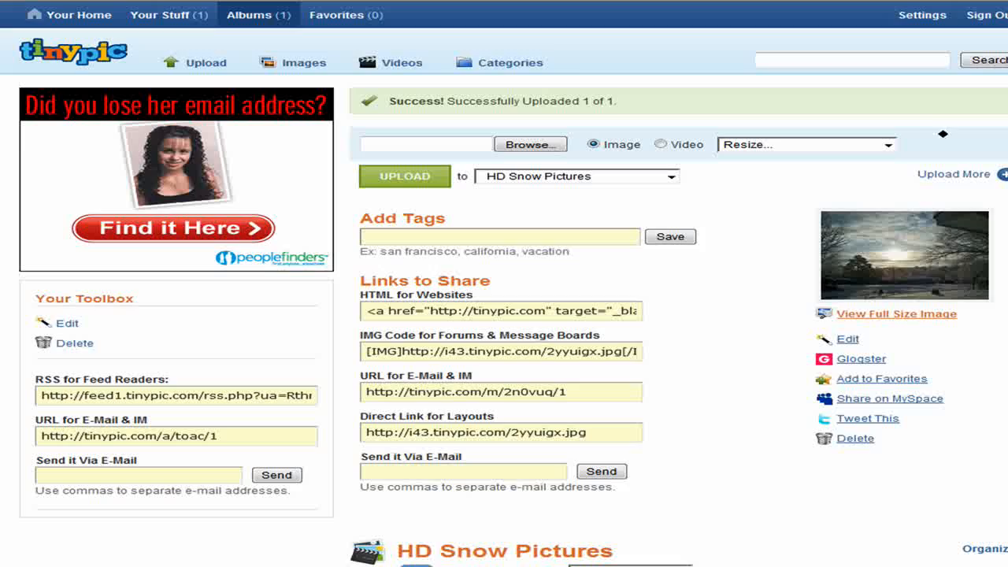
pyautogui.moveTo(167, 14)
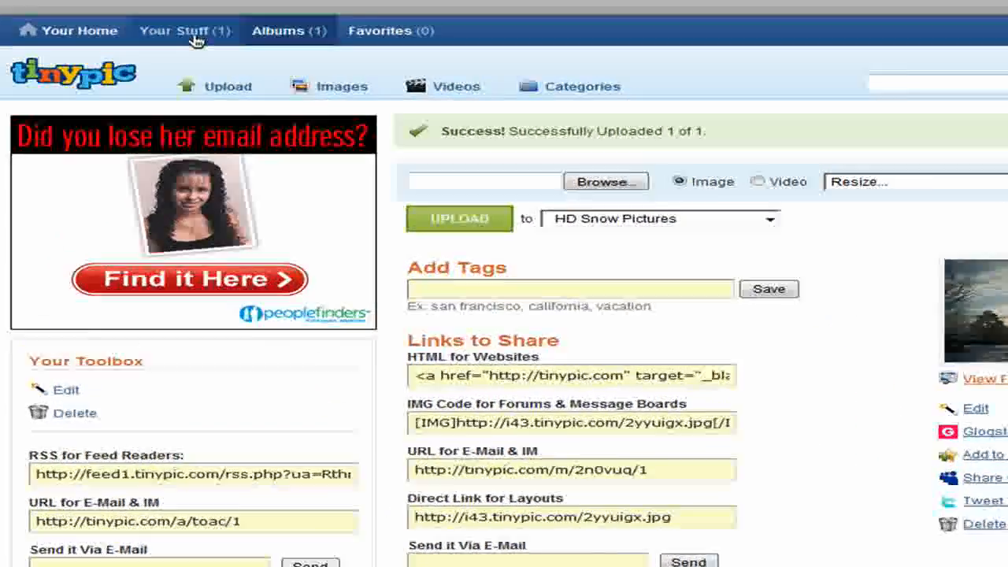
# - After the upload succeeds, go to the Your Stuff list
pyautogui.click(173, 31)
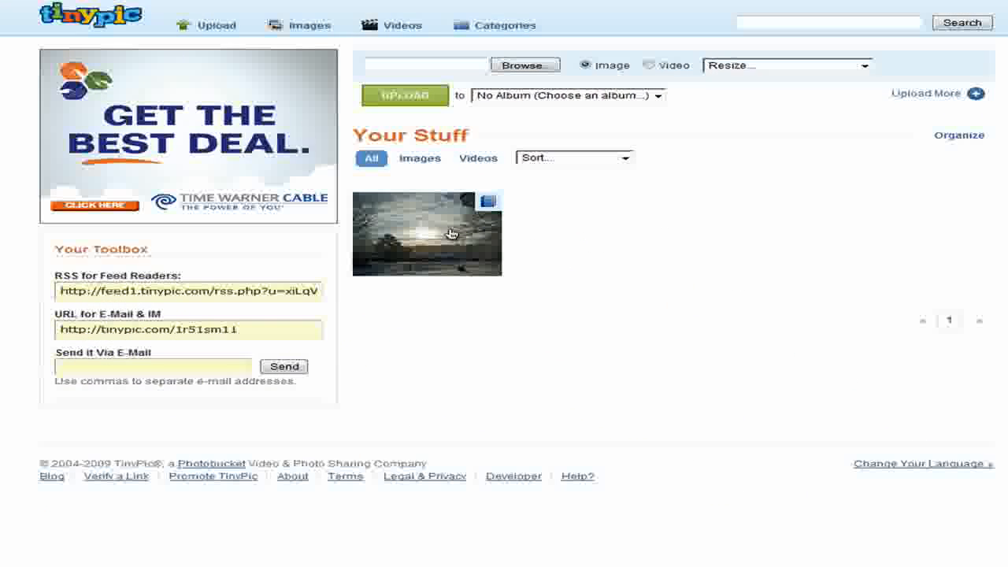
# - View the uploaded snowy sunset photo on its own page
pyautogui.click(427, 233)
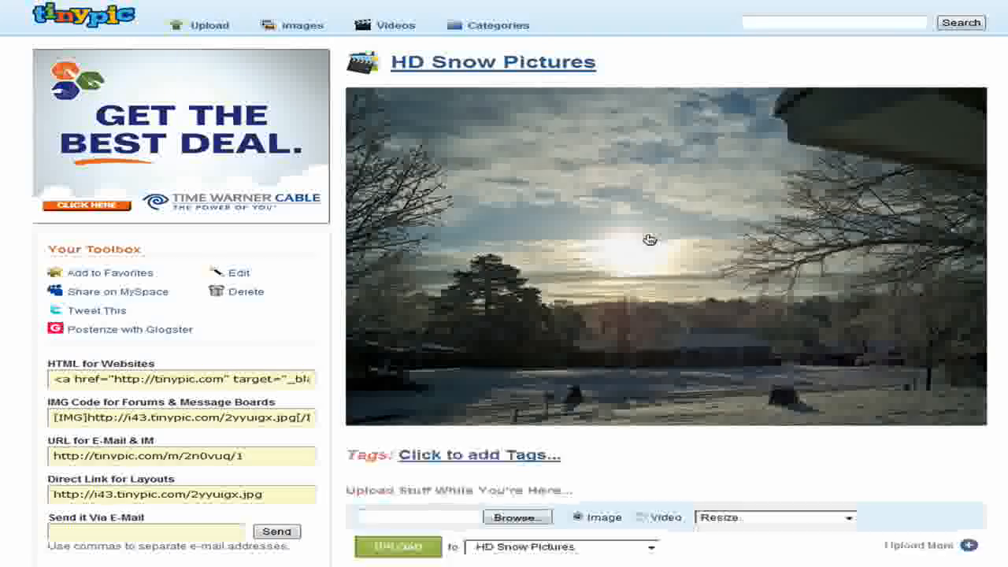
# - Save the image to the Desktop as a JPEG named 'Awsomein snow picture'
pyautogui.rightClick(649, 239)
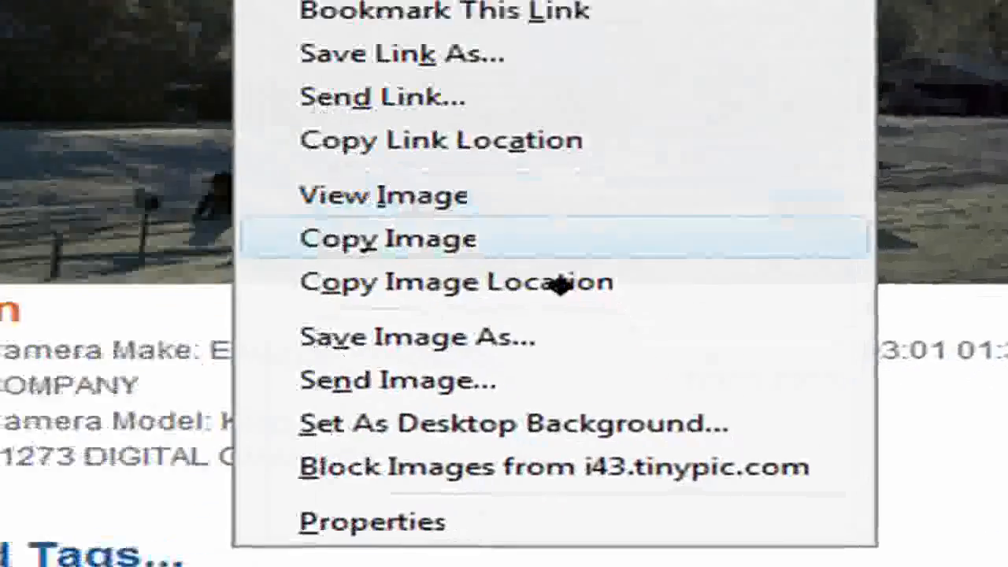
pyautogui.click(416, 337)
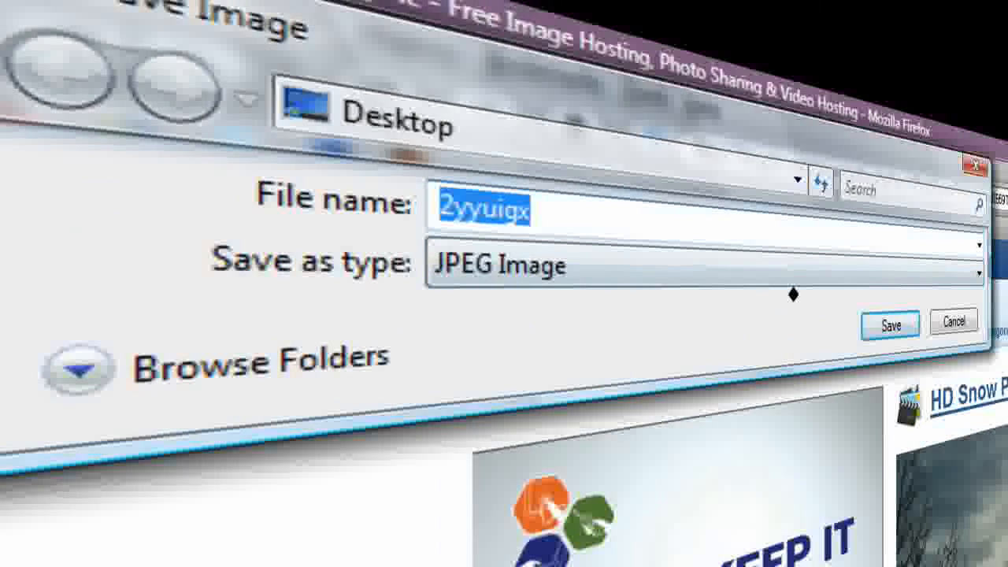
pyautogui.write('Sun')
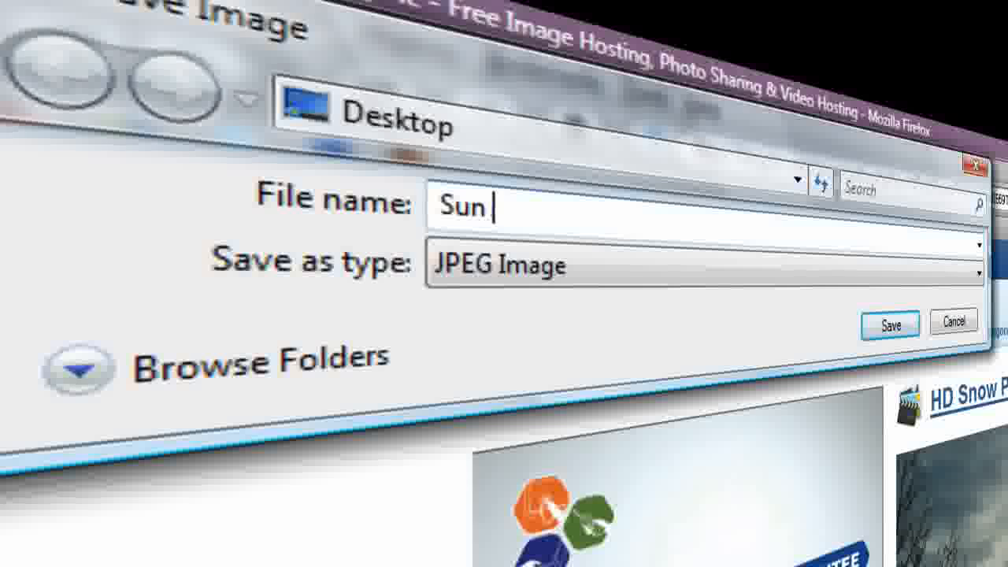
pyautogui.write('A')
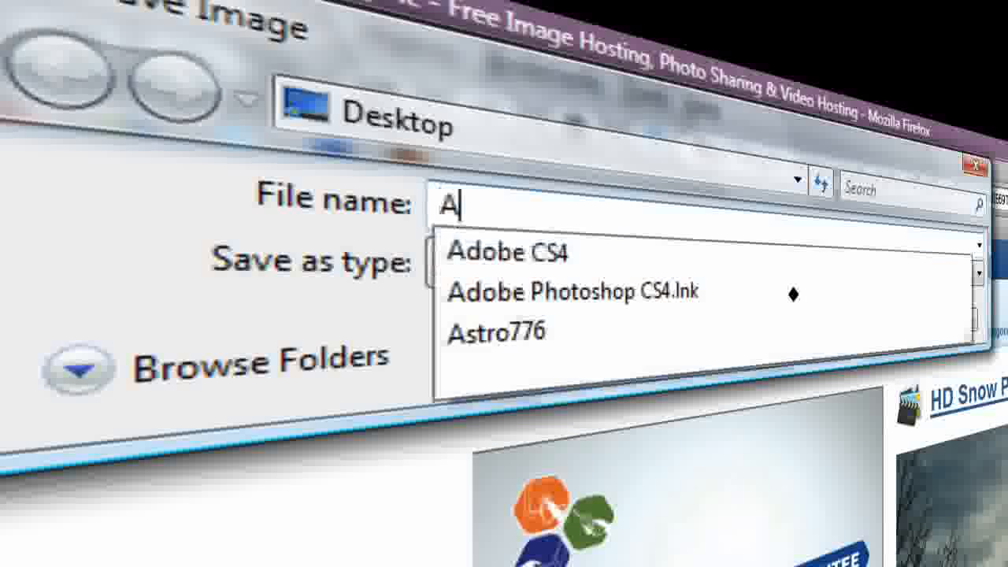
pyautogui.write('wsomein s')
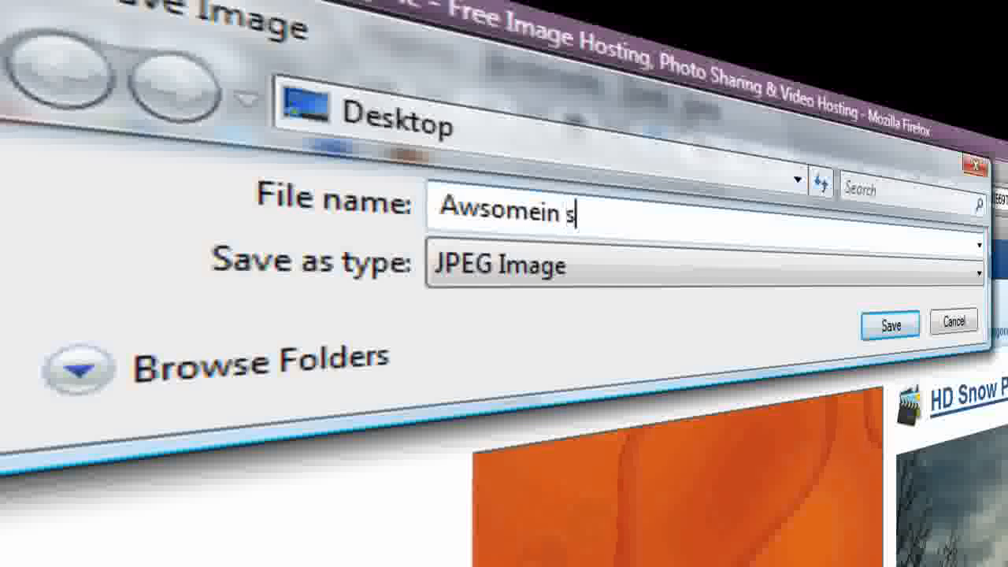
pyautogui.write('now pictu')
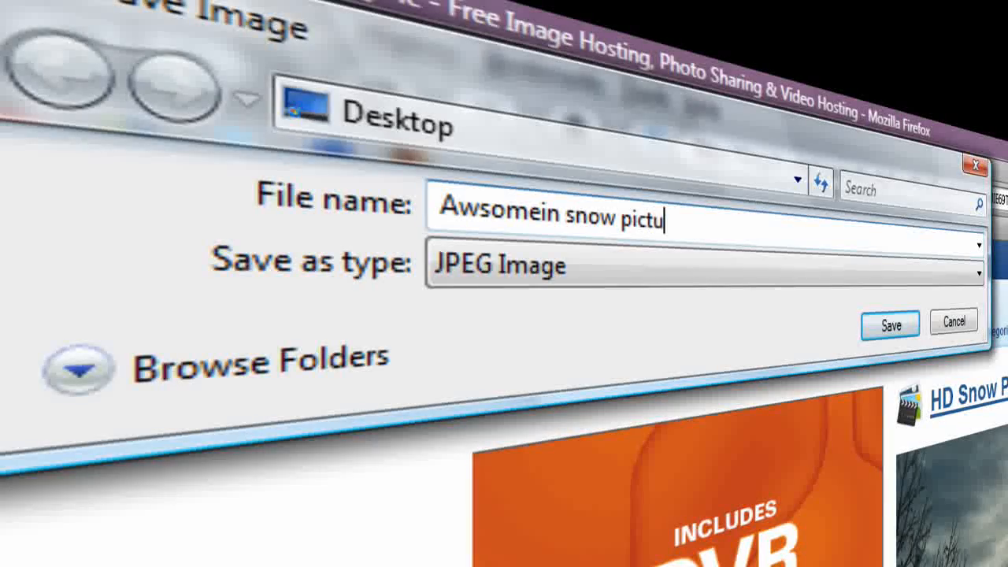
pyautogui.click(888, 324)
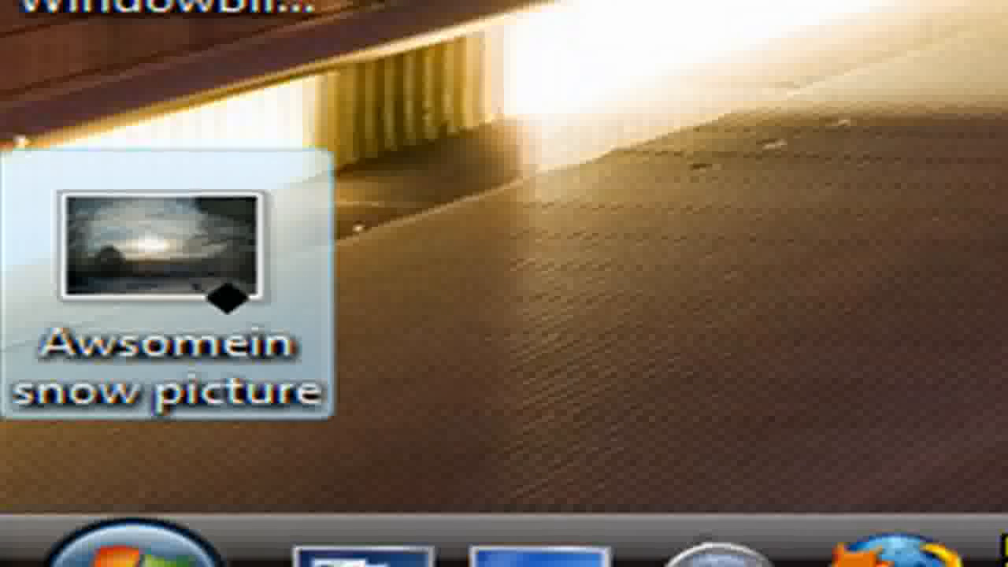
pyautogui.moveTo(158, 252)
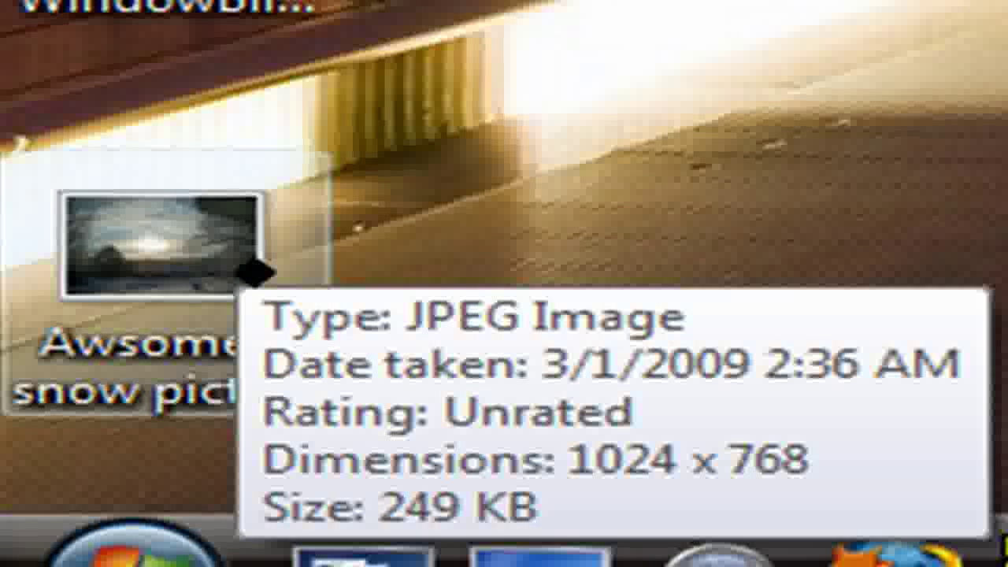
pyautogui.moveTo(796, 302)
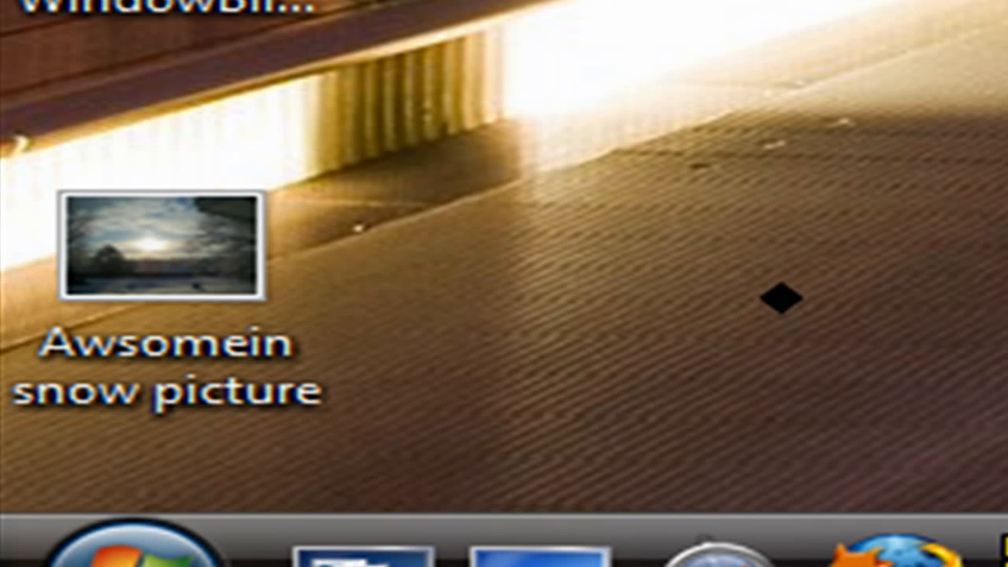